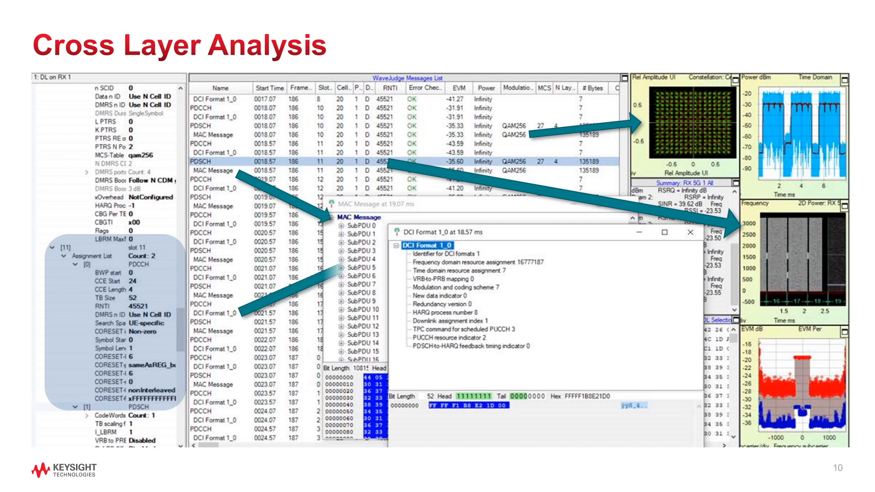
Leave the Cross Layer Analysis slide to reach the live WaveJudge messages list.
key(right)
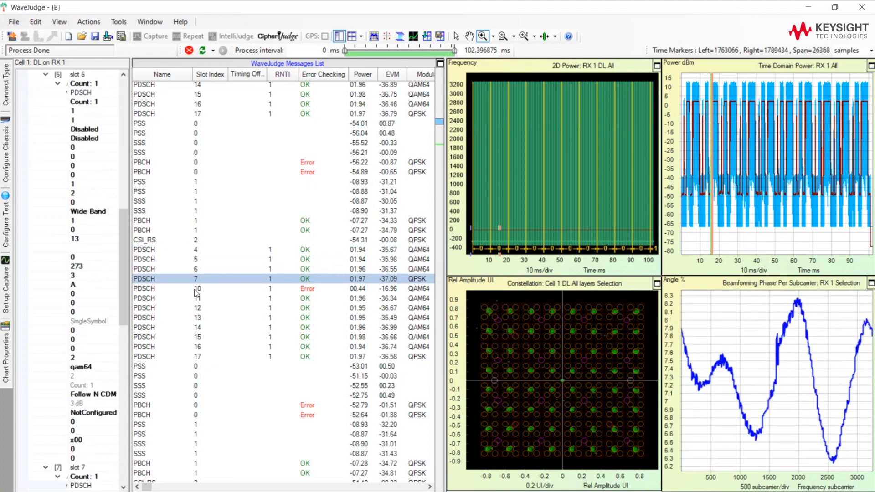
Bring up the errored slot-10 PDSCH decoding details, enlarged to list all 22 code blocks.
click(195, 290)
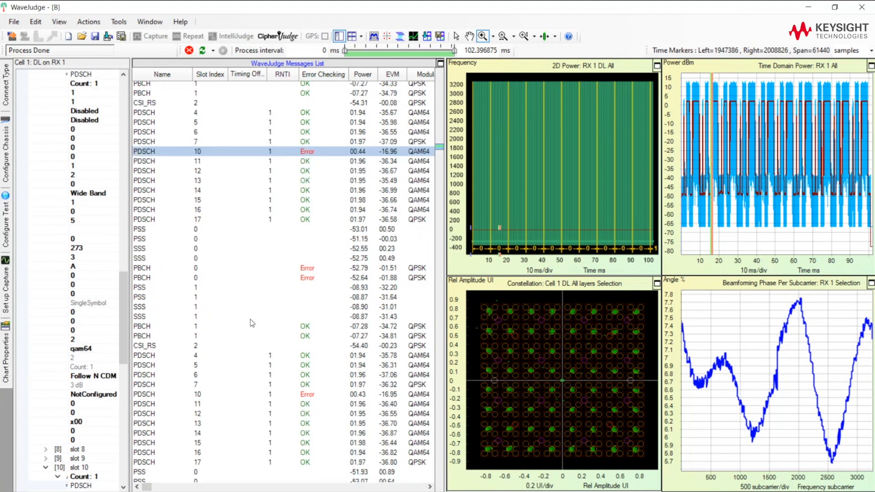
scroll(down, 3)
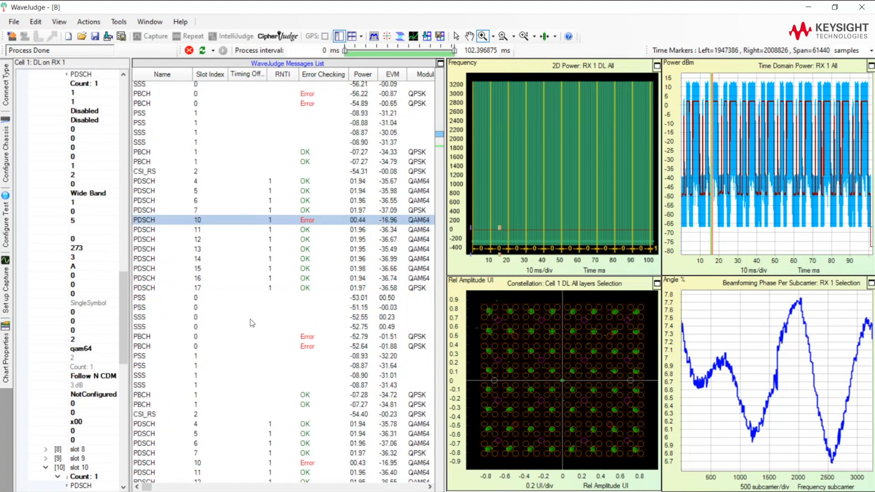
double_click(144, 219)
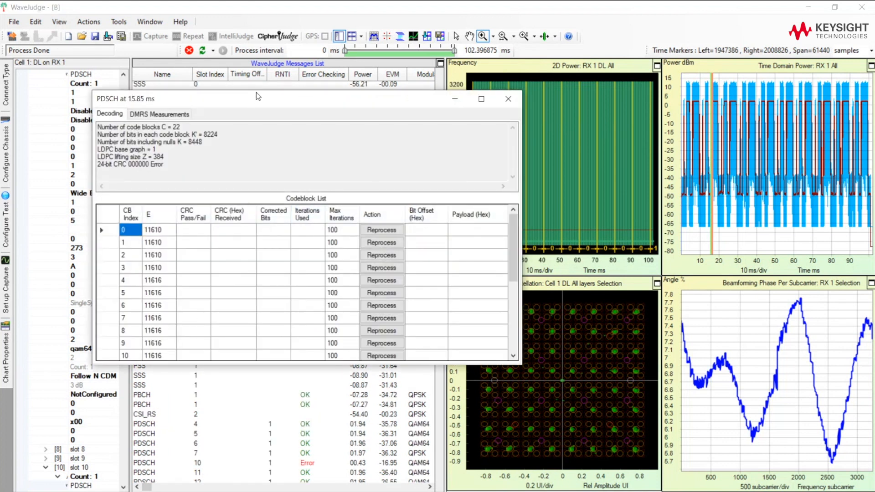
drag(258, 98, 258, 35)
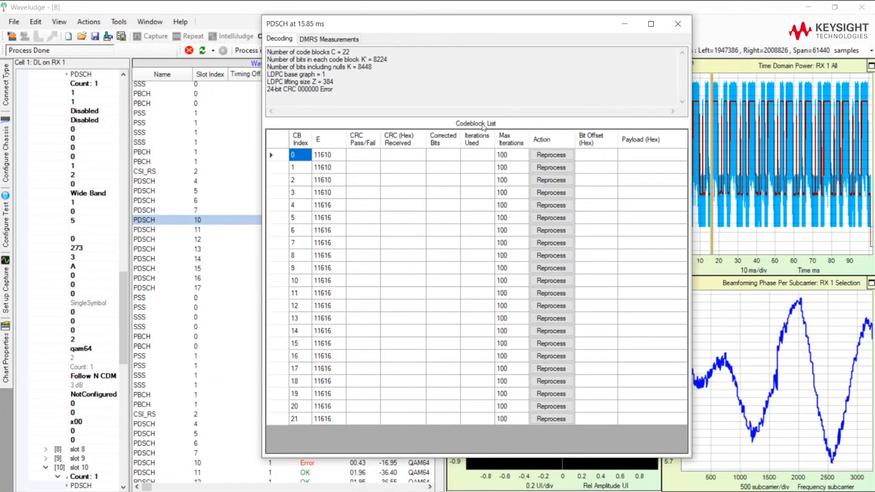
Reprocess code blocks 0 through 21, showing CRC failures on blocks 8-15 and passes elsewhere.
click(551, 167)
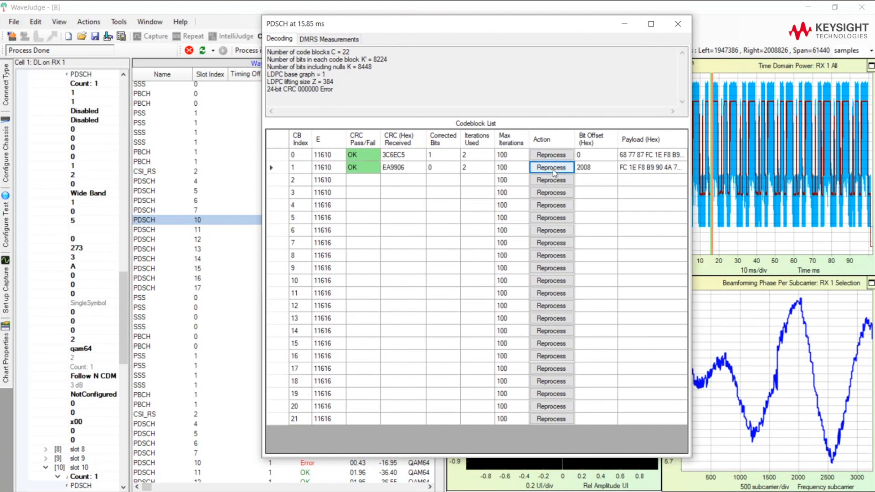
click(551, 168)
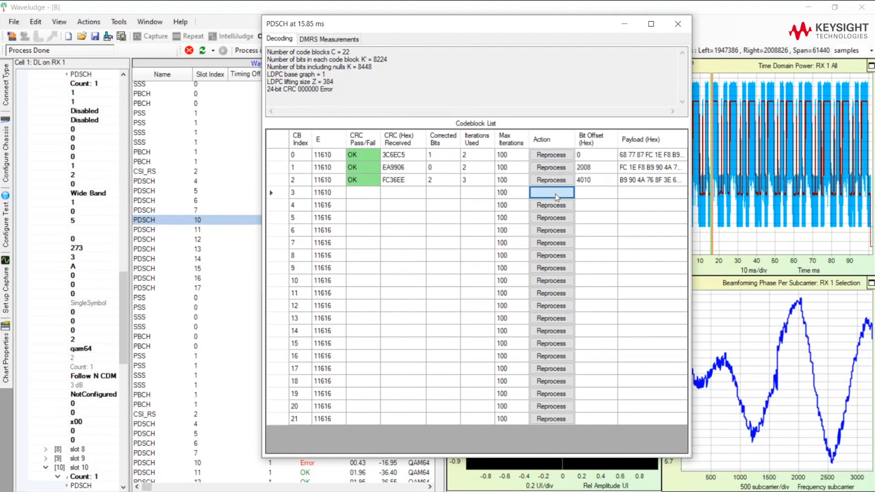
click(550, 192)
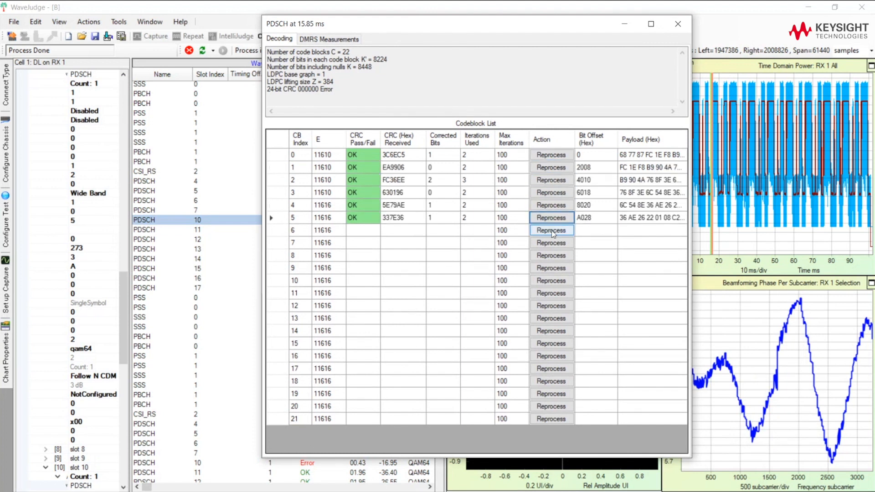
click(551, 230)
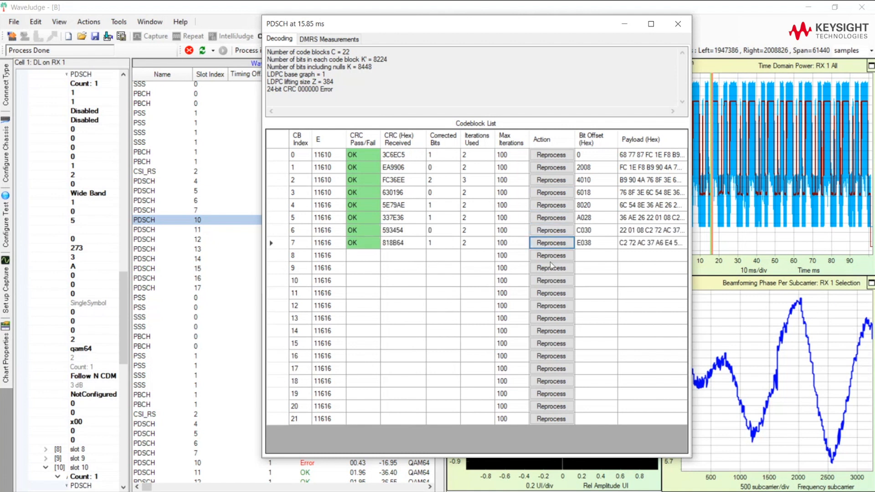
click(550, 255)
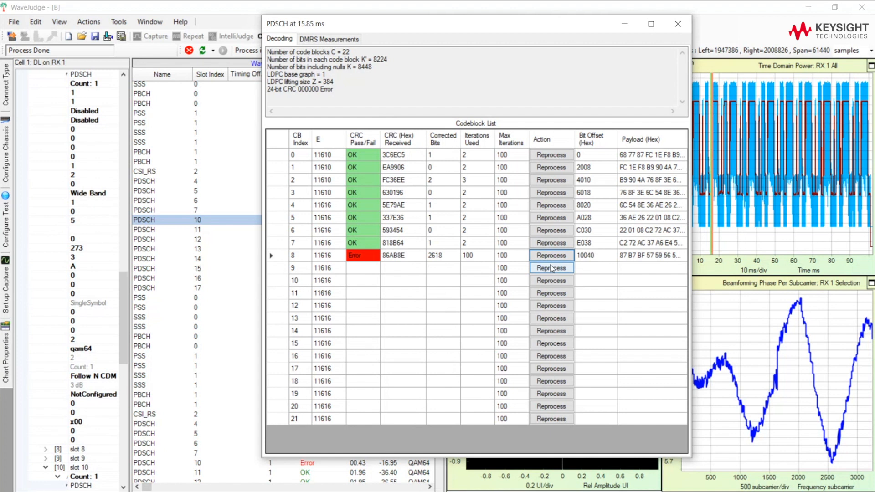
click(551, 268)
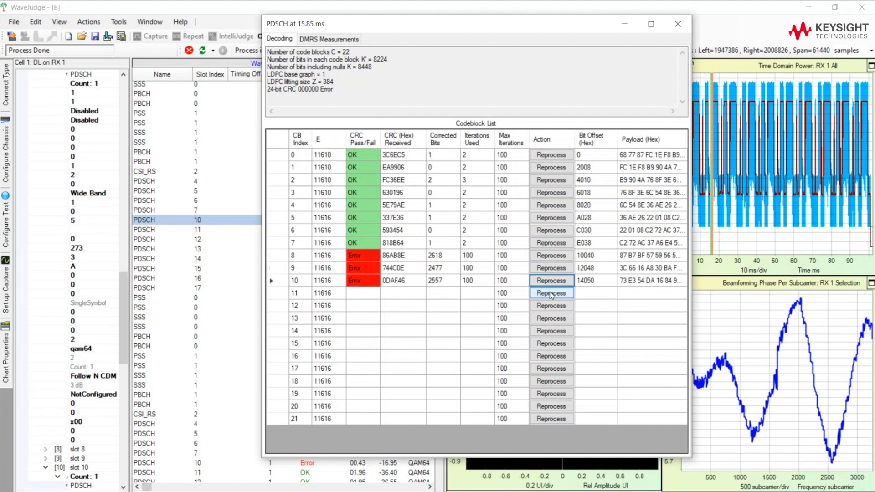
click(551, 280)
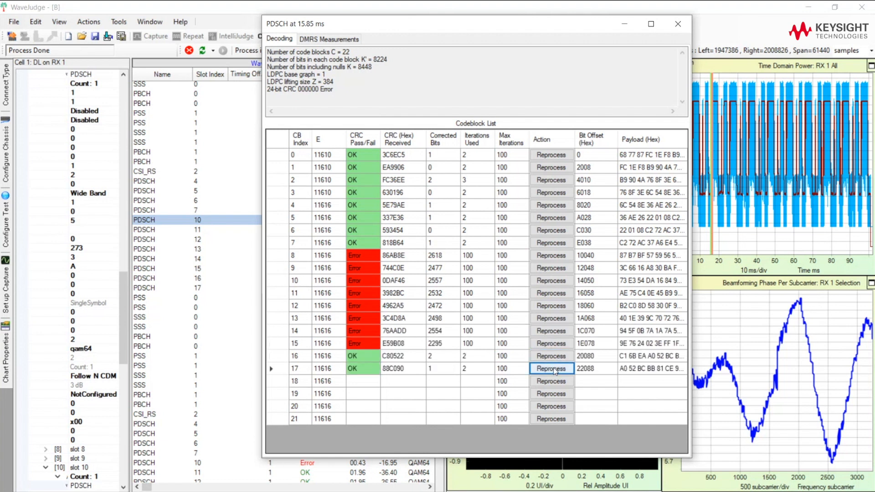
click(551, 369)
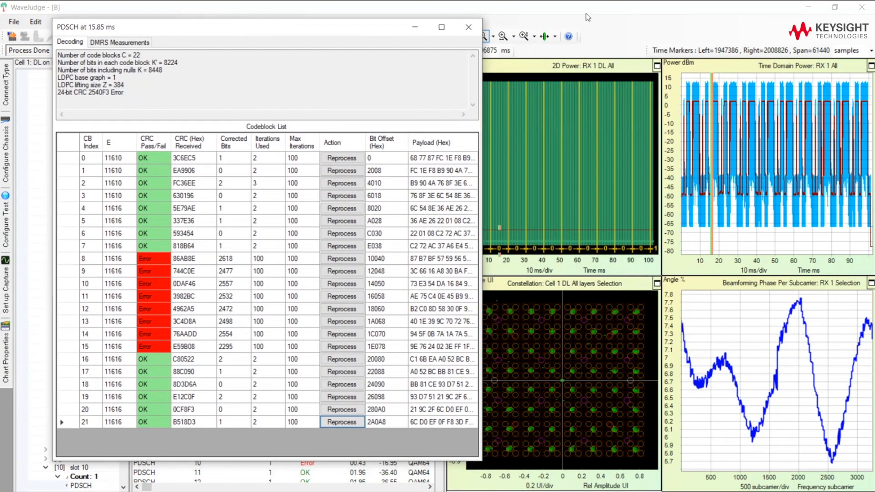
Set the PDSCH decoding details aside so the 2D Power spectrogram can be enlarged.
click(469, 26)
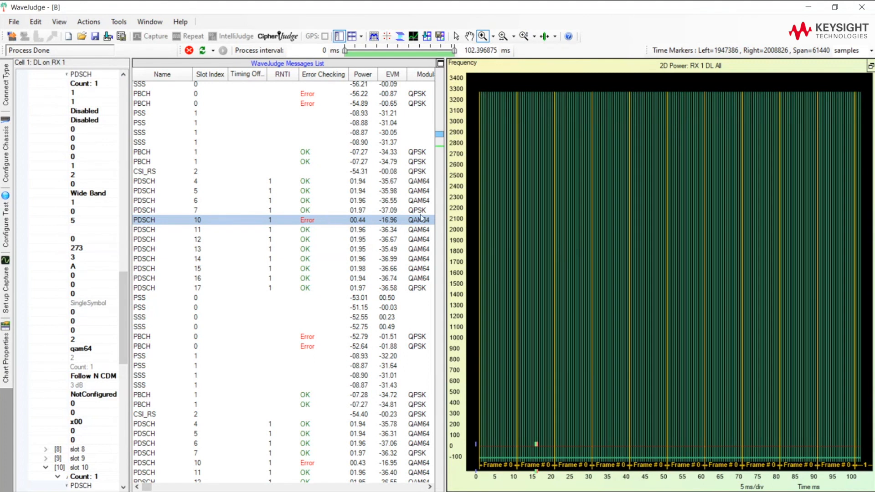
mouse_move(470, 386)
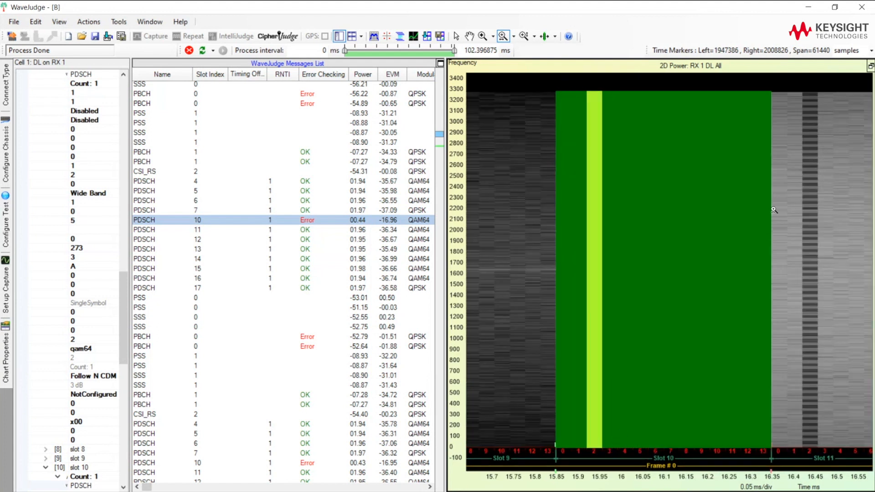
mouse_move(785, 205)
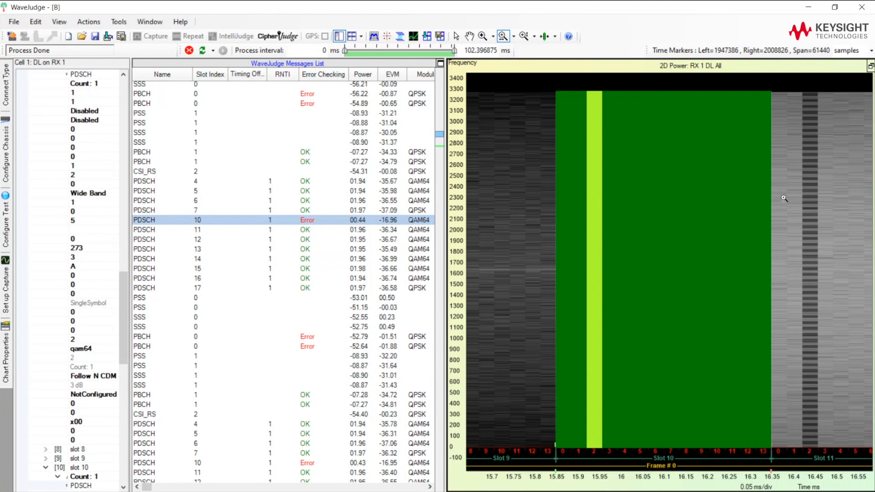
mouse_move(781, 173)
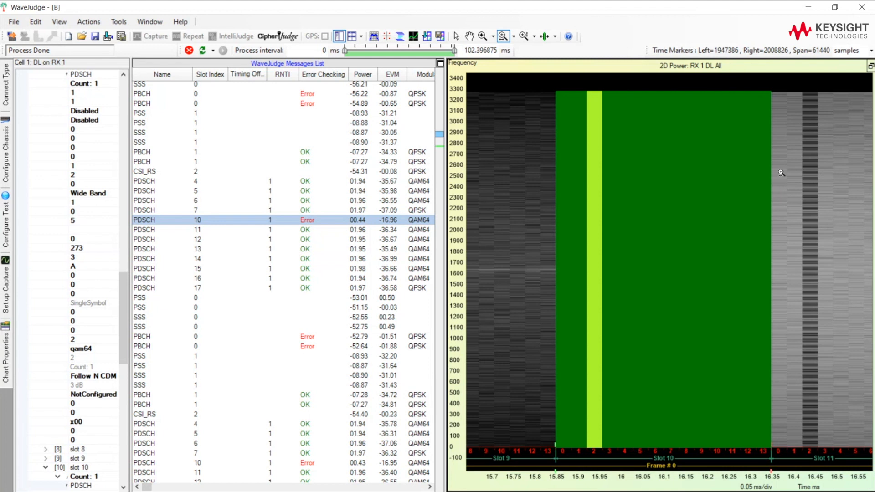
mouse_move(791, 158)
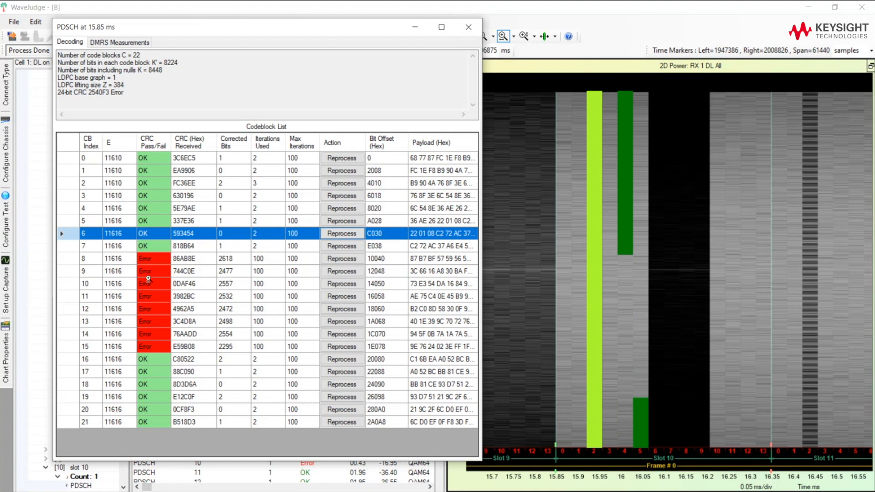
mouse_move(67, 266)
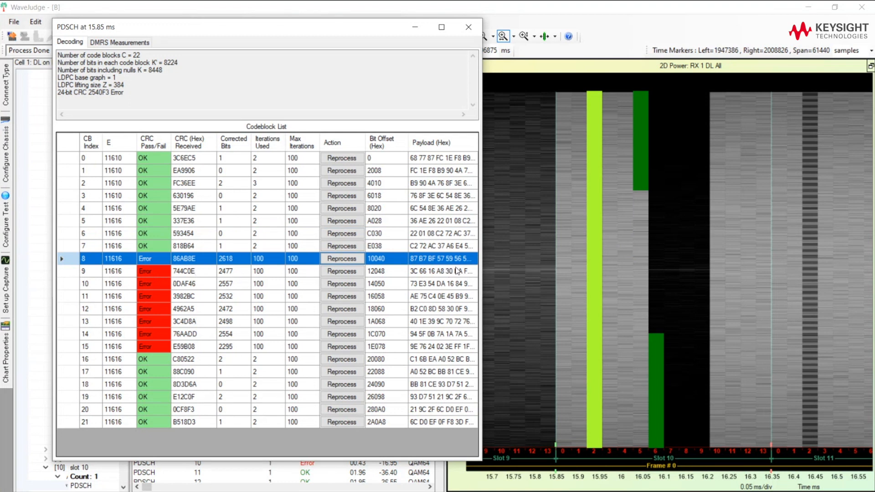
mouse_move(644, 93)
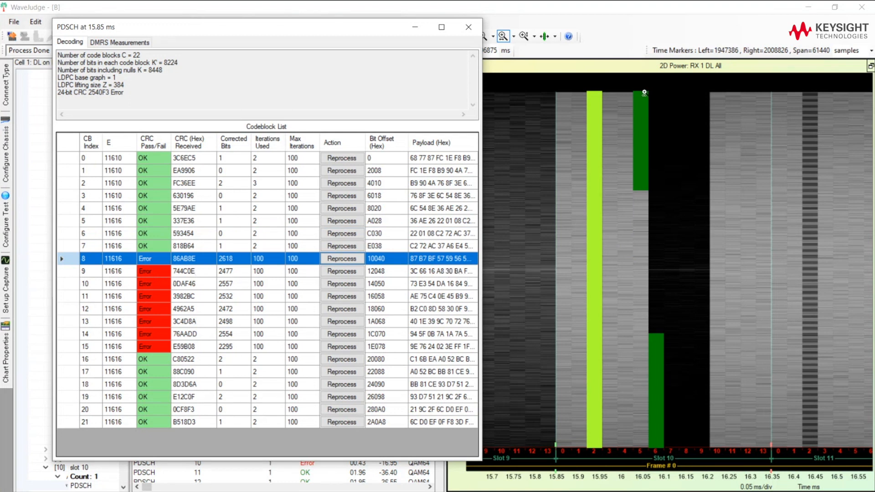
mouse_move(636, 188)
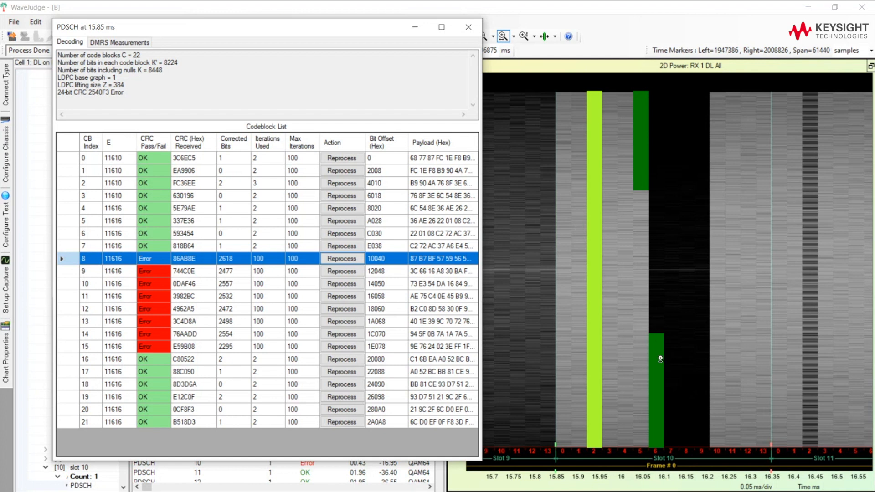
mouse_move(663, 242)
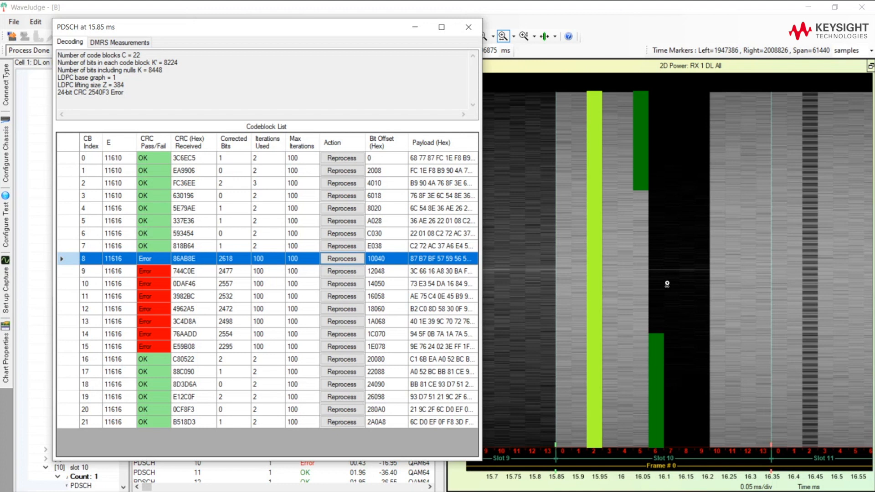
Highlight failed code blocks 8 and 10 to see their regions on the slot-10 spectrogram.
click(184, 271)
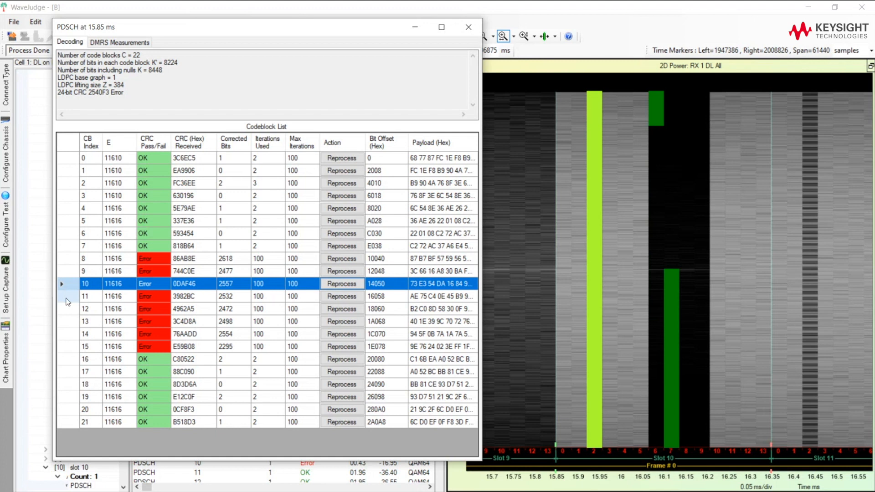
click(85, 295)
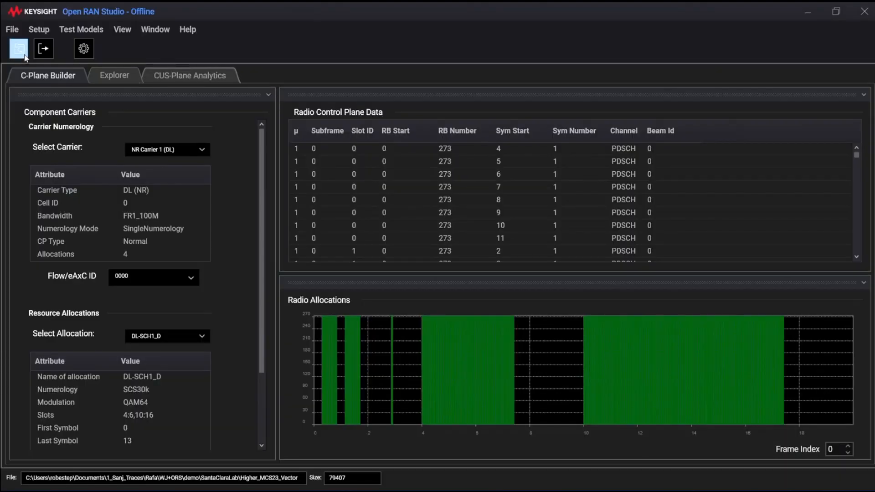
click(18, 48)
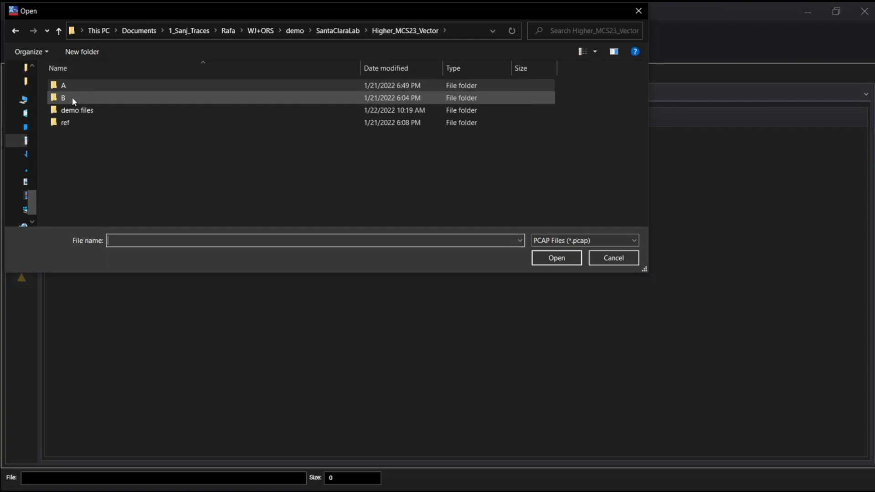
double_click(63, 98)
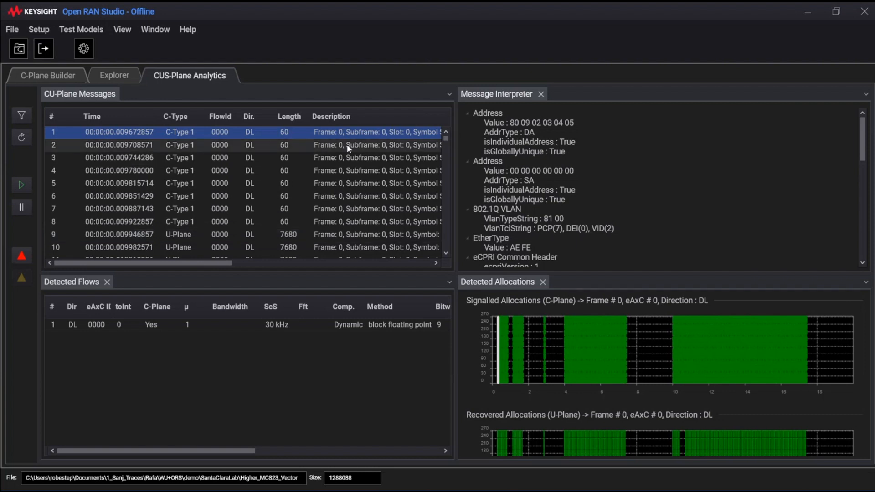
mouse_move(623, 346)
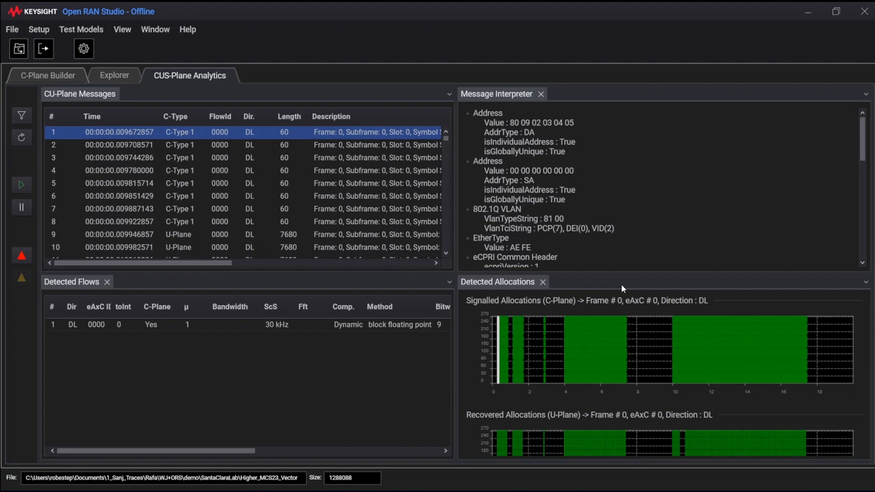
mouse_move(618, 320)
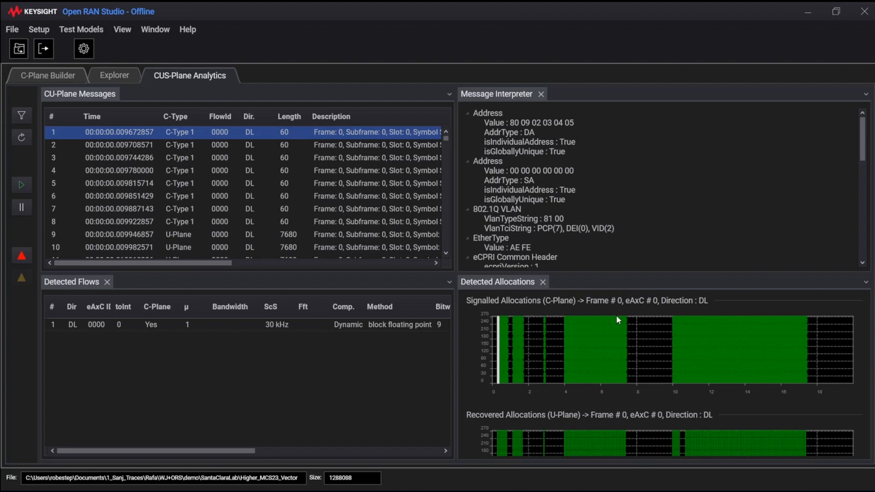
mouse_move(766, 376)
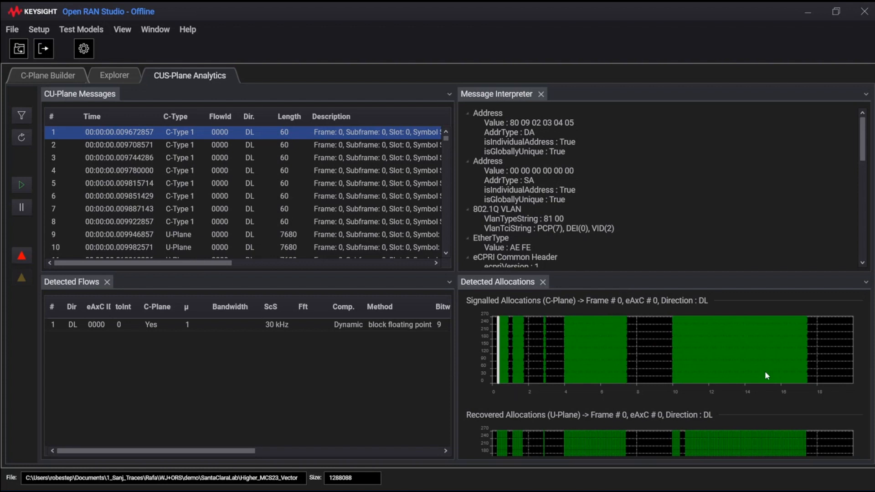
mouse_move(626, 336)
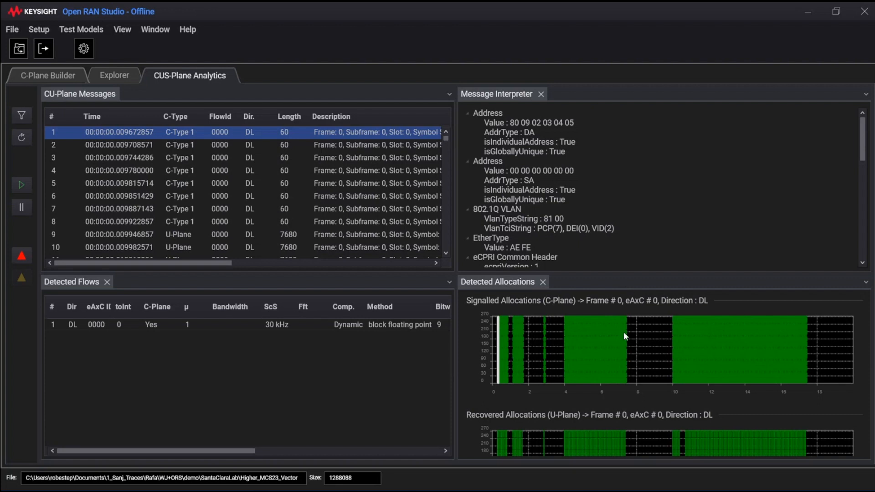
mouse_move(621, 333)
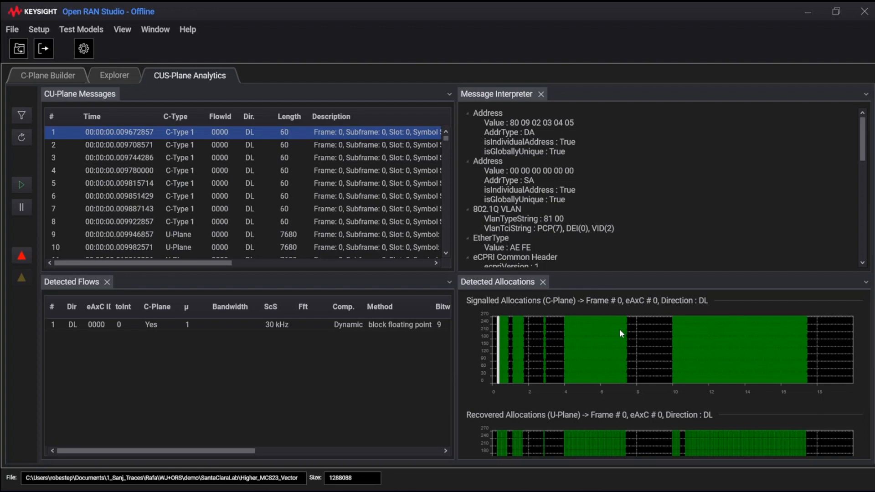
mouse_move(664, 341)
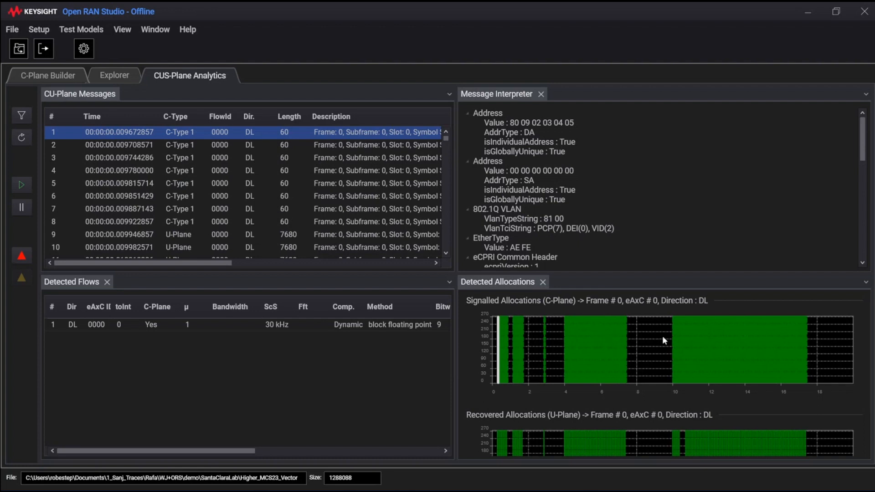
mouse_move(534, 392)
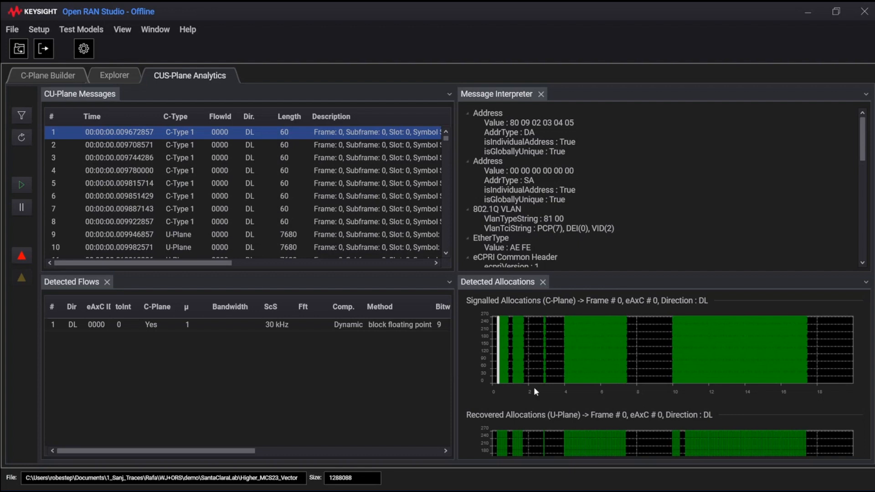
mouse_move(687, 443)
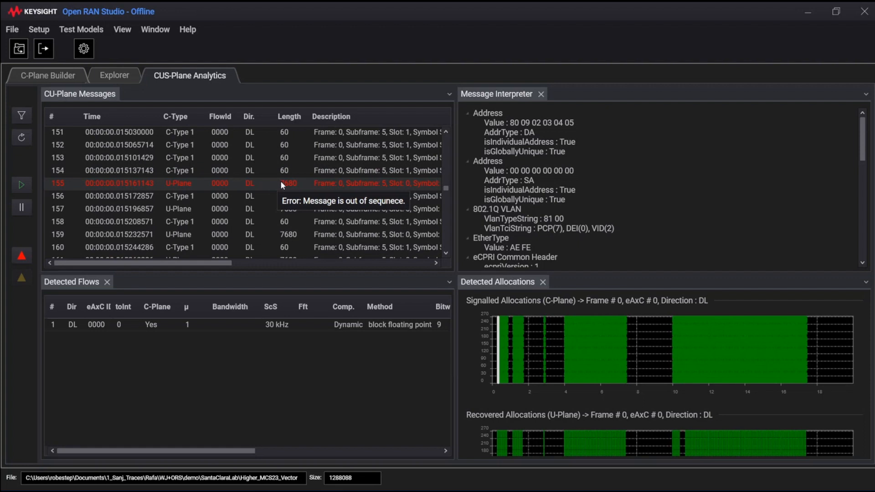
Interpret out-of-sequence U-Plane message 155 down to its eCPRI sequence ID 75.
click(224, 184)
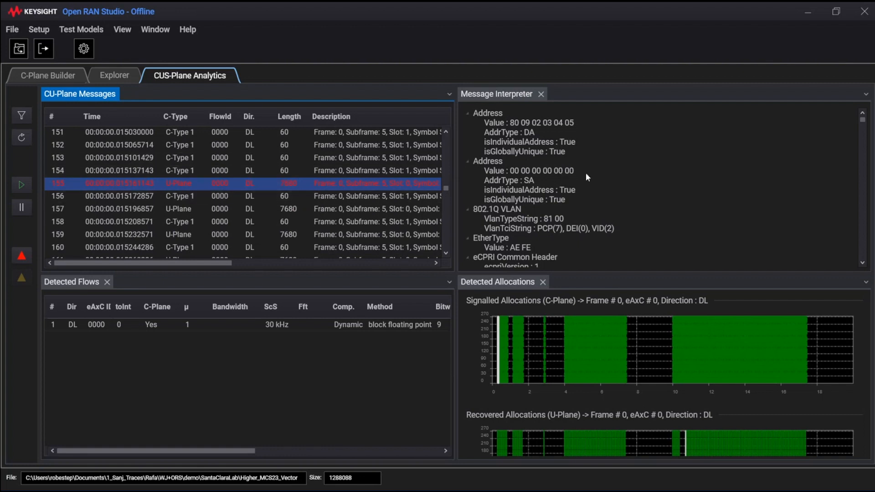
scroll(down, 3)
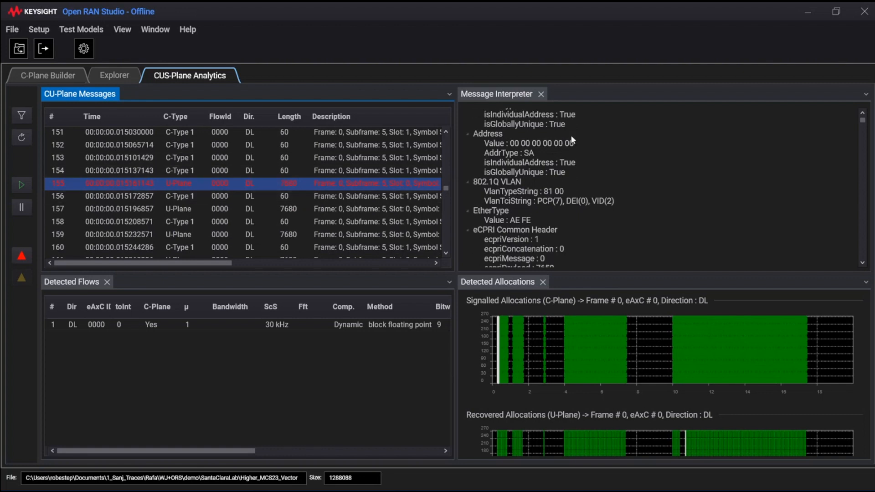
scroll(down, 3)
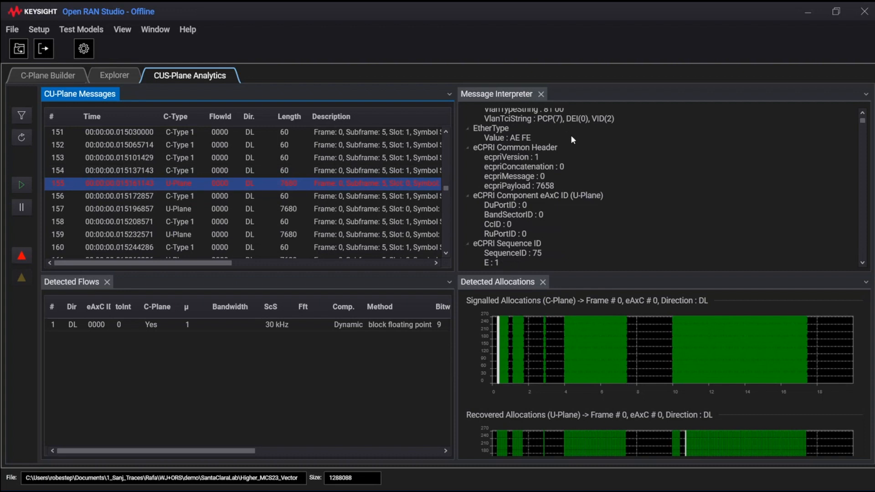
mouse_move(541, 261)
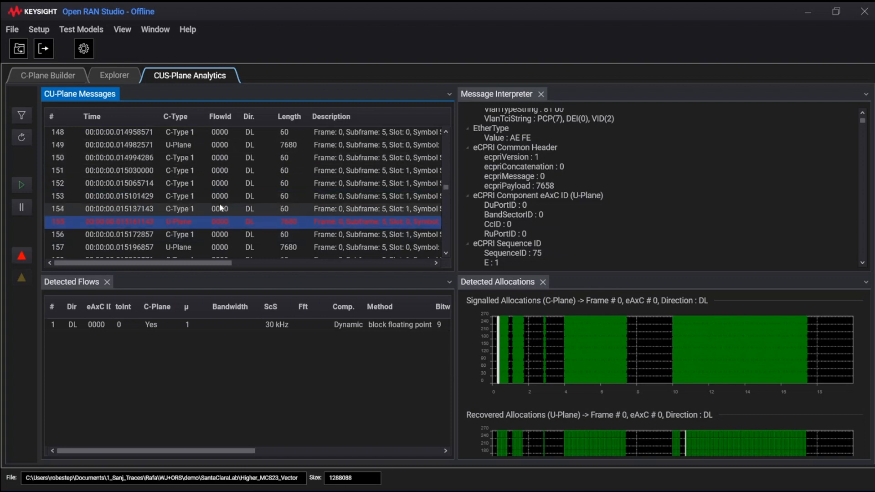
mouse_move(193, 149)
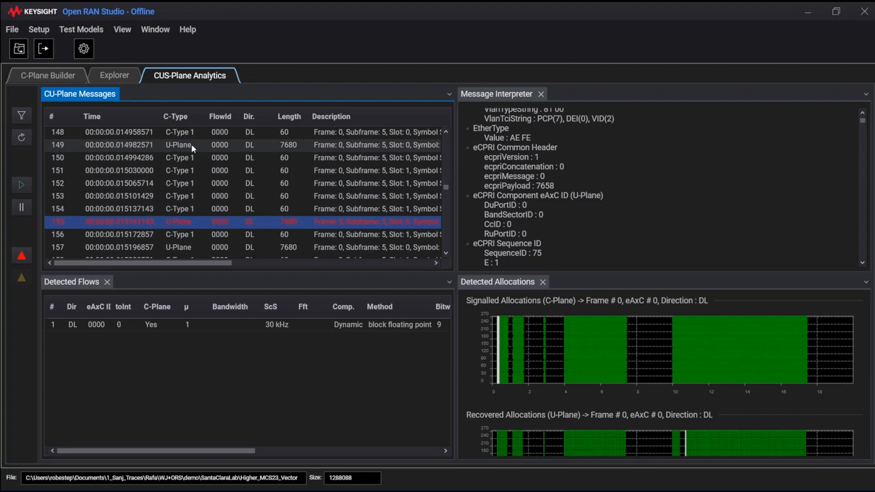
Interpret earlier U-Plane message 149 with sequence ID 70, then the C-Type 1 message showing ID 71.
click(168, 145)
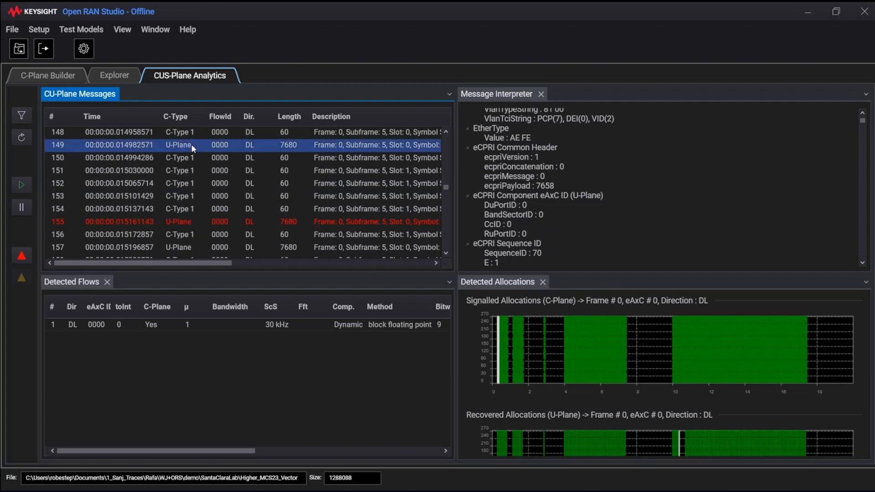
mouse_move(396, 212)
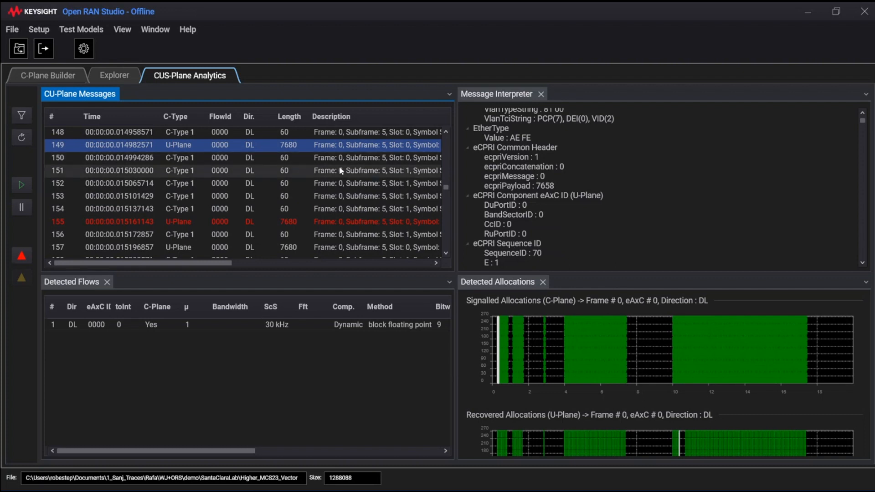
mouse_move(298, 222)
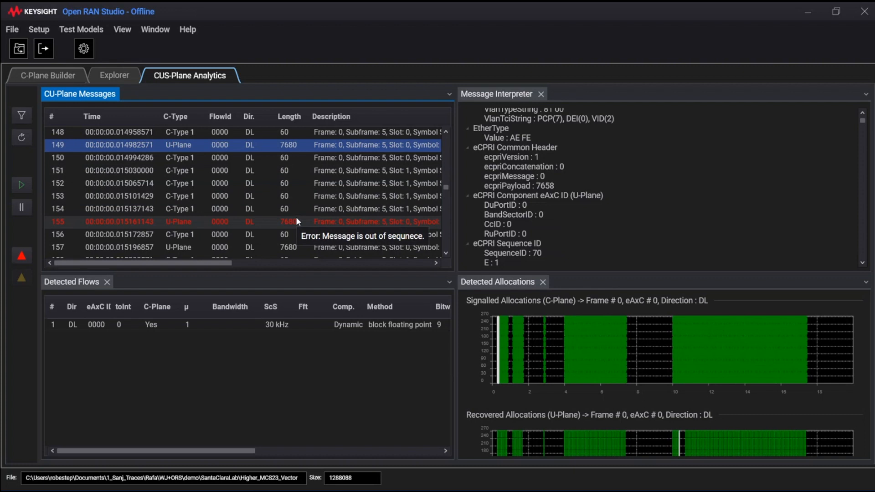
scroll(down, 3)
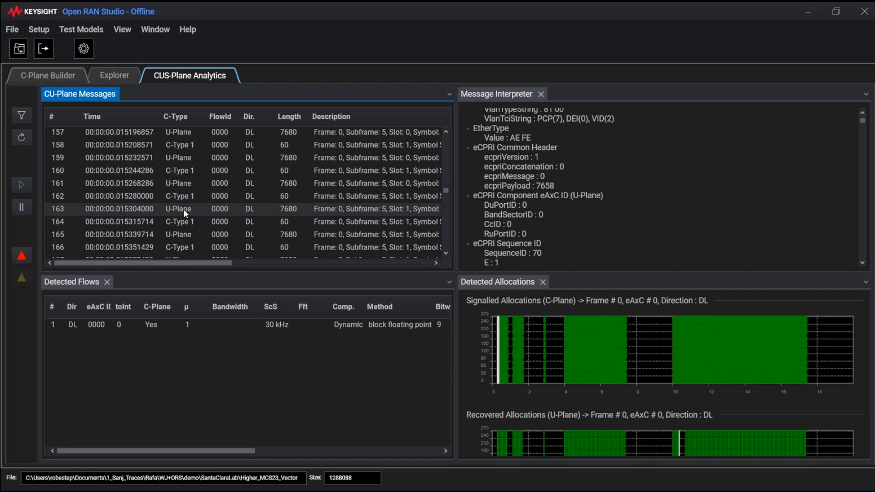
mouse_move(203, 209)
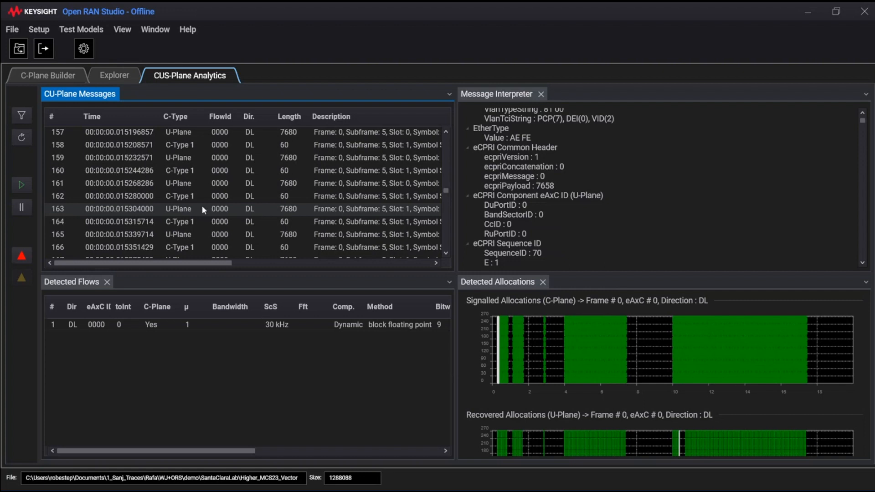
click(184, 196)
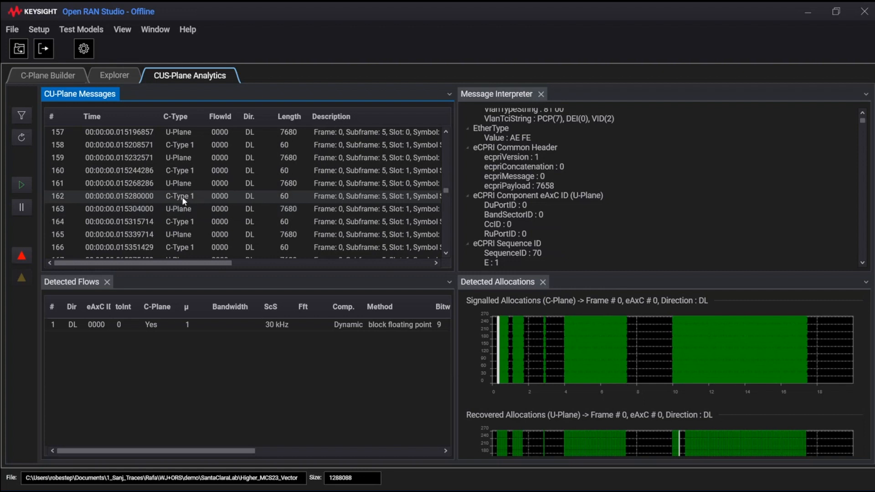
click(168, 209)
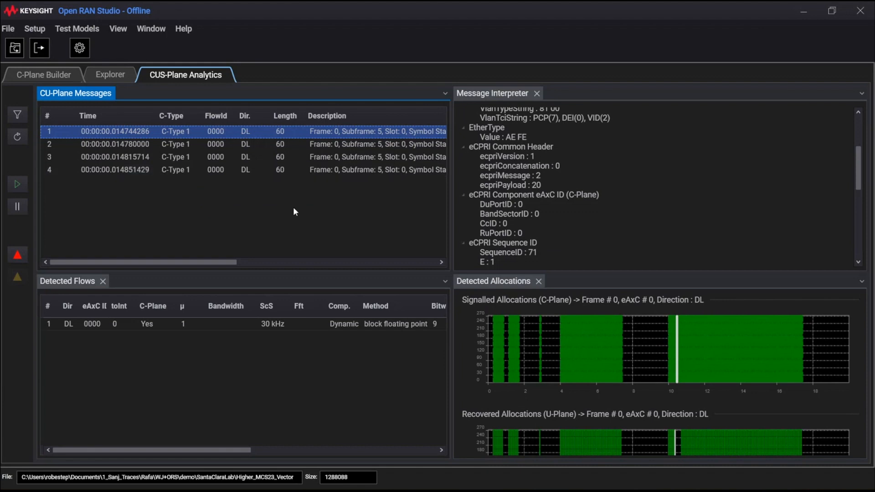
mouse_move(254, 196)
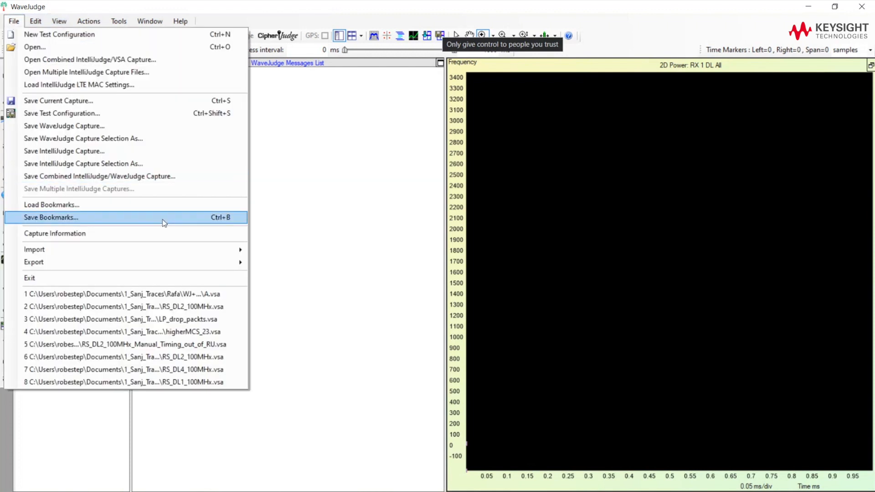
mouse_move(35, 249)
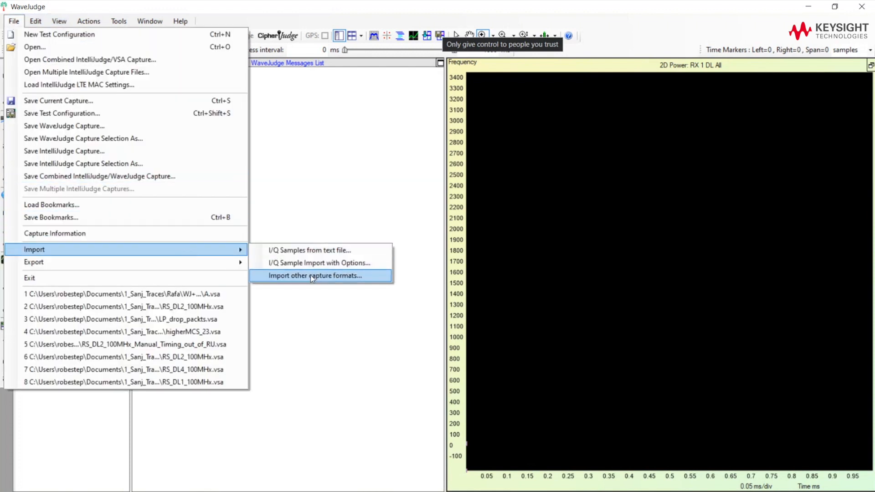
Import Higher_MCS23_Vector_drop_pkt_B.pcap as an O-RAN Fronthaul capture with Higher_MCS23_Vector.scp.
click(315, 275)
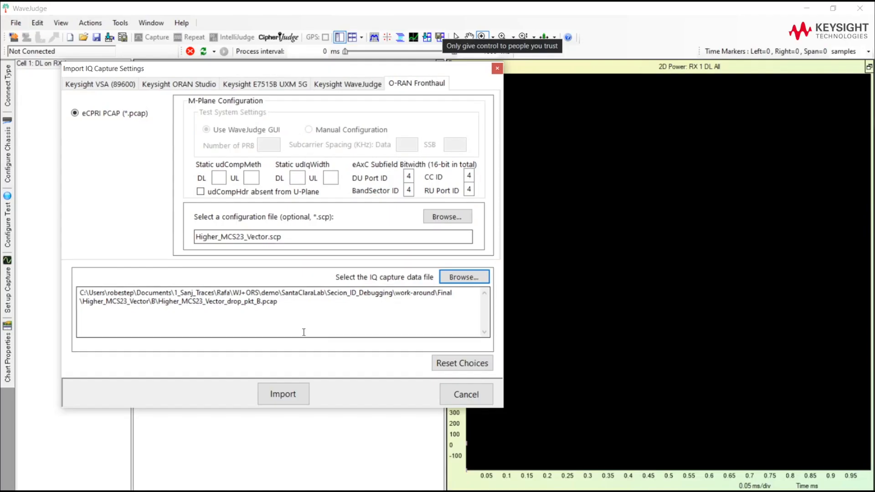
click(282, 393)
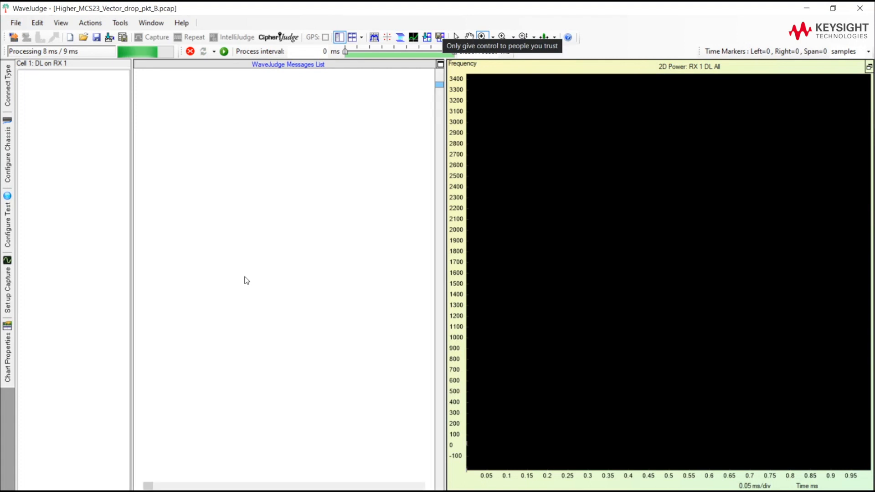
Let processing finish so the messages list flags the slot-10 PDSCH as an Error.
click(223, 51)
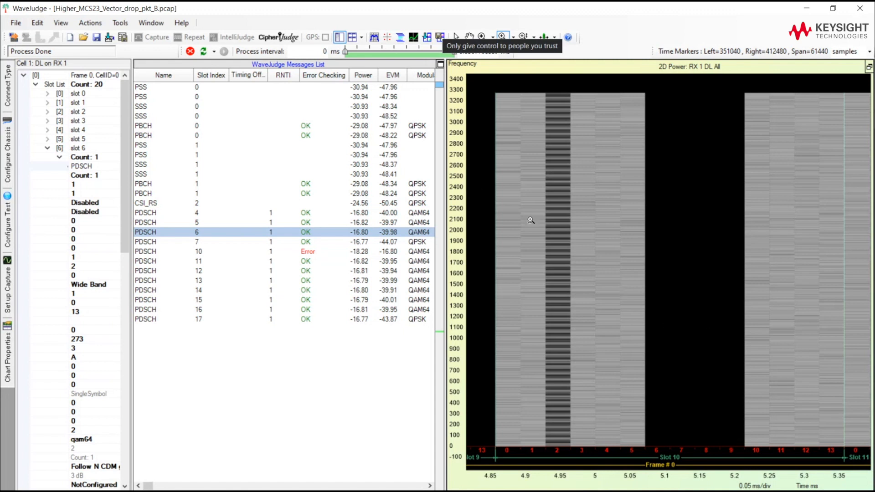
mouse_move(528, 205)
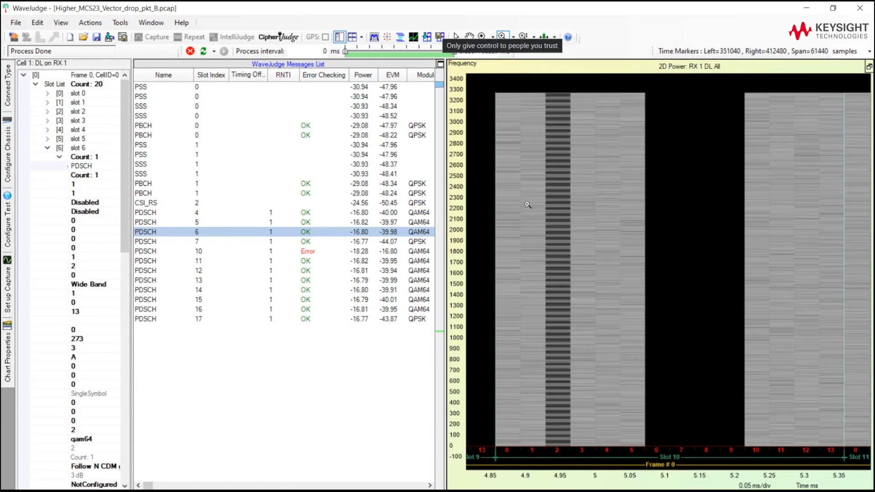
mouse_move(525, 205)
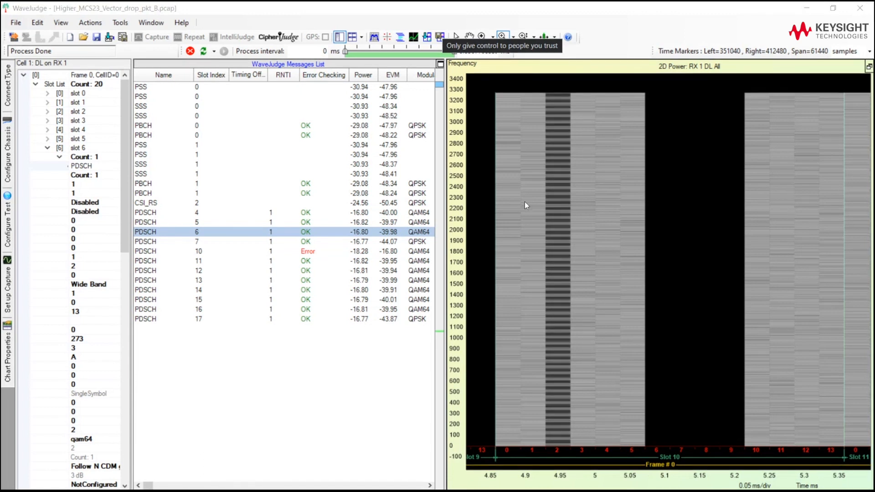